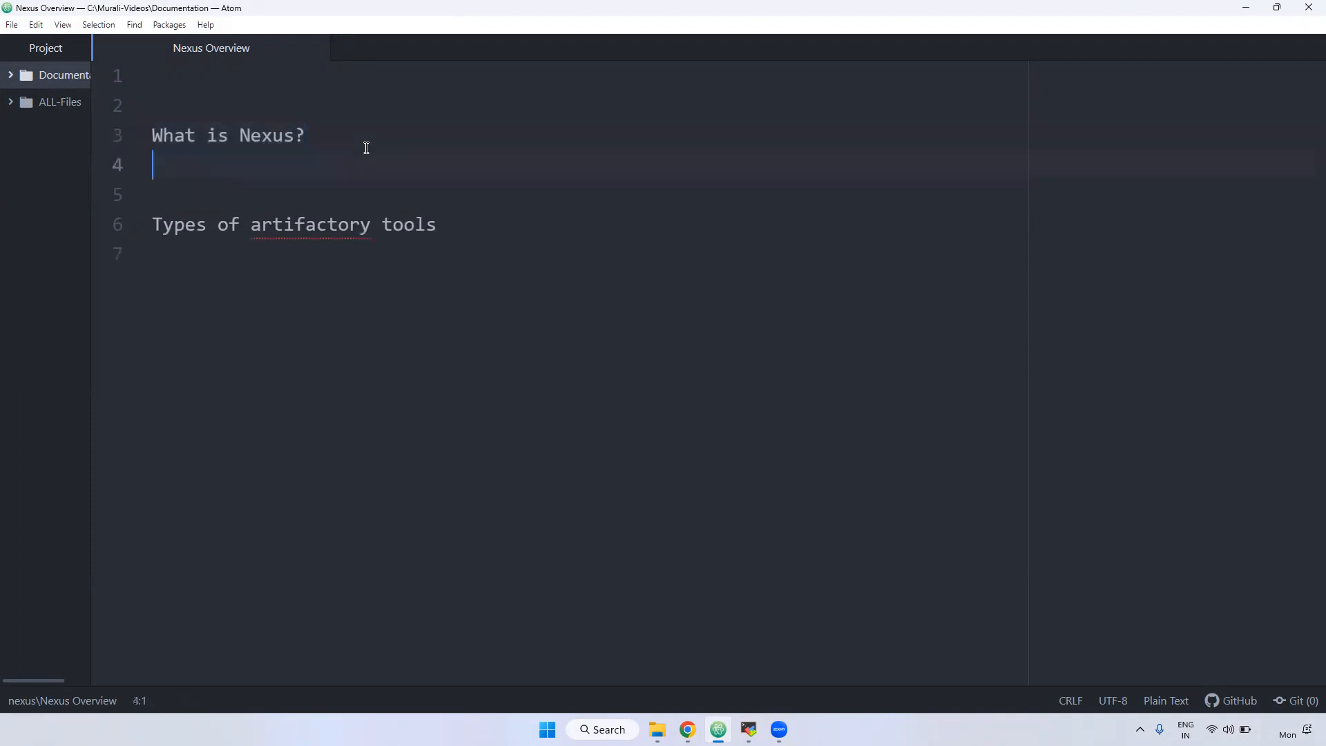
# Type 'jar , war ,ear' and port 8081 on the lines under 'What is Nexus?'.
pyautogui.write('jar ,')
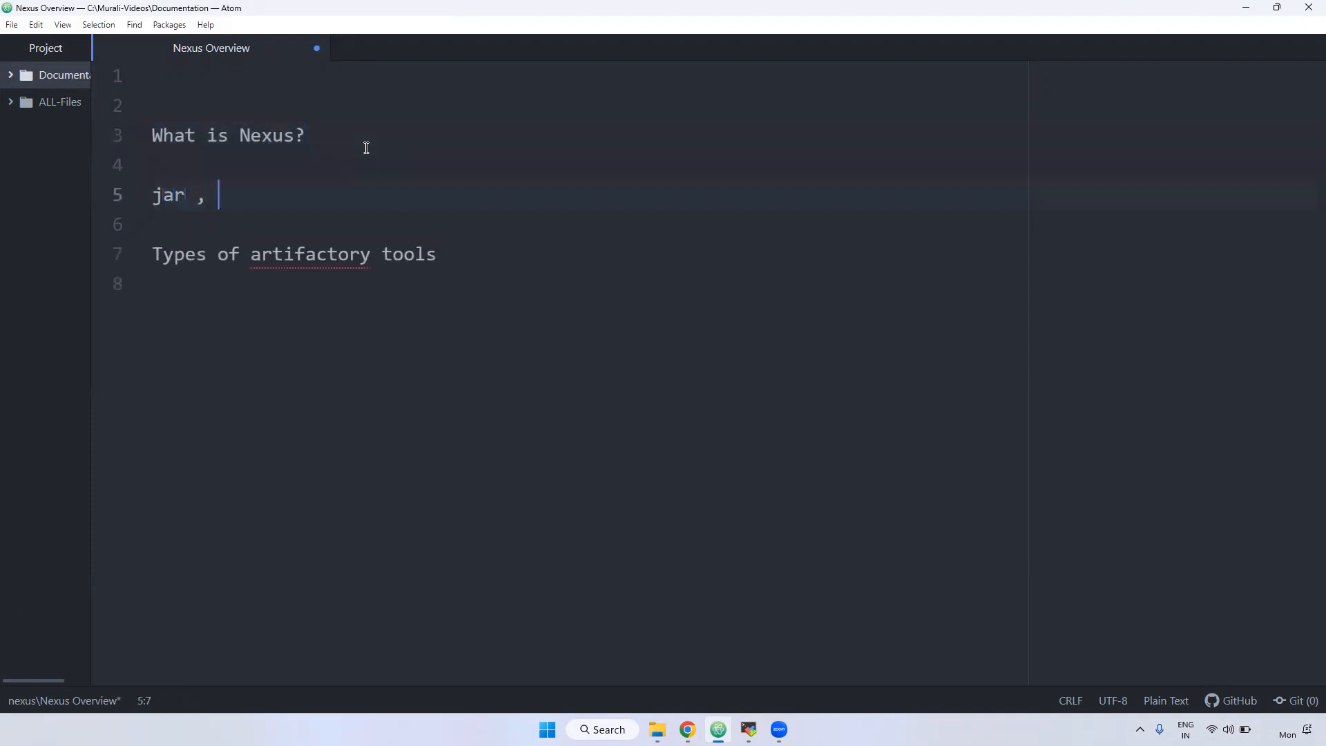
pyautogui.write('war ,e')
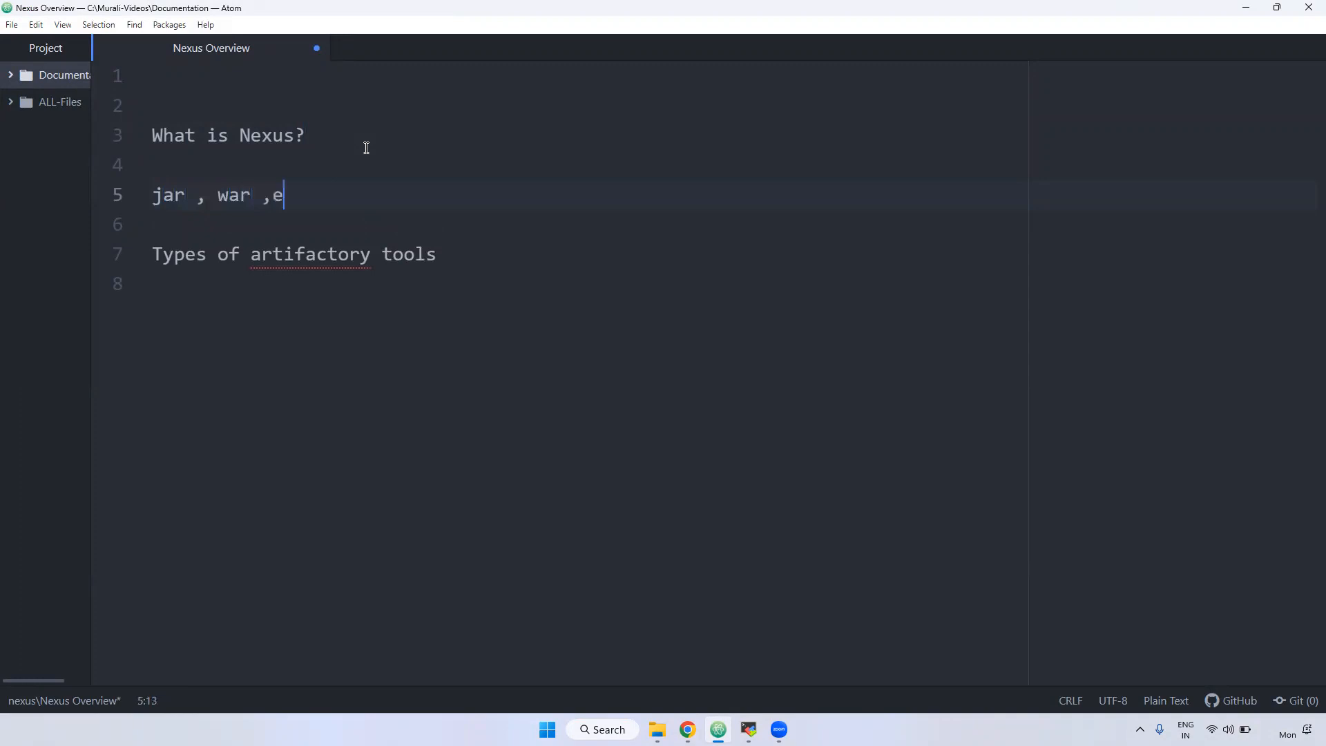
pyautogui.write('ar')
pyautogui.write('8')
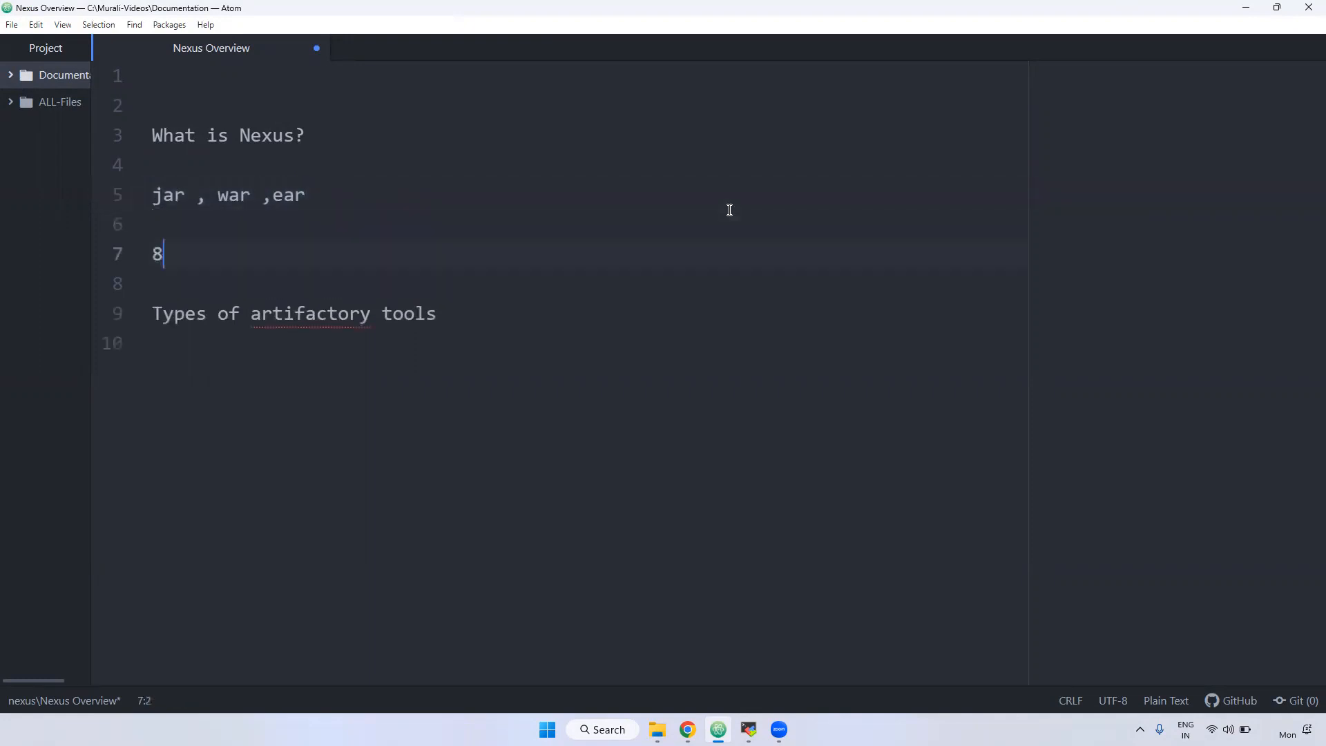
pyautogui.write('081')
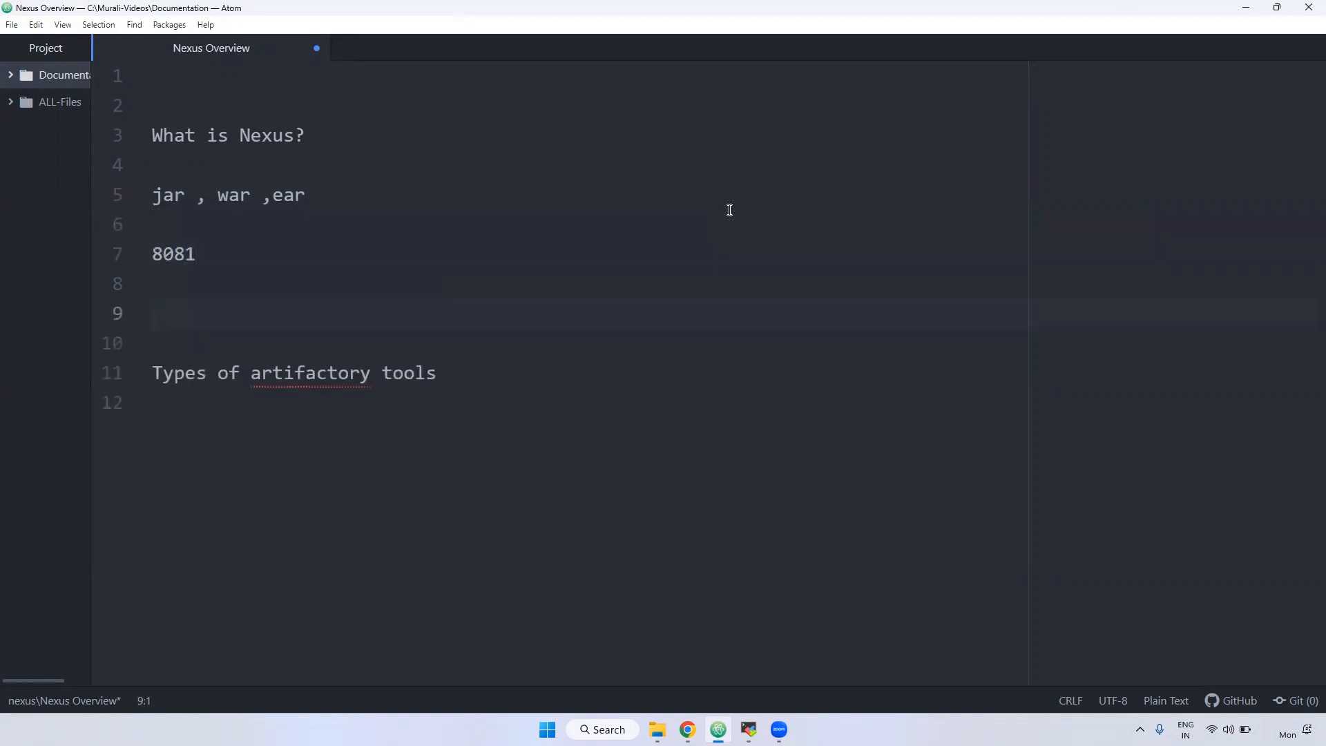
# Add '3+' and '2CPU and 4GB' notes below 8081, then select the word Nexus.
pyautogui.write('3')
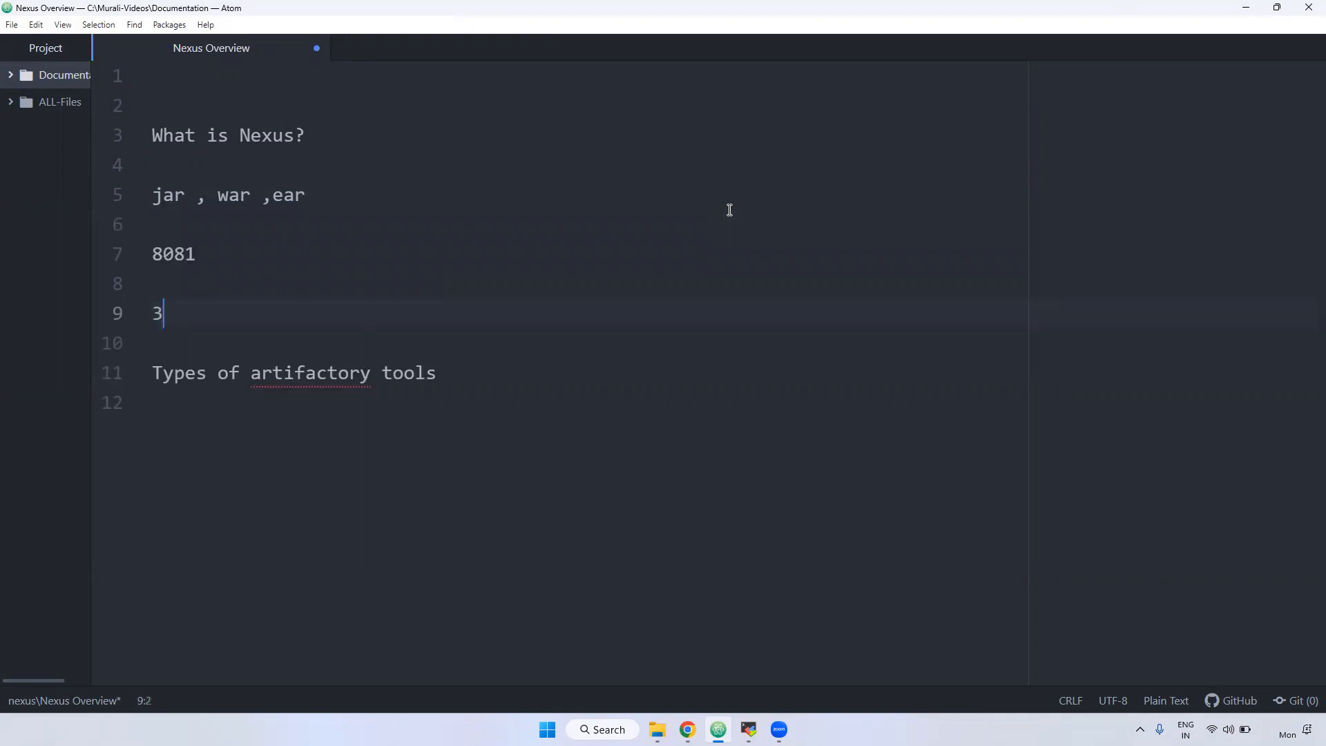
pyautogui.write('+')
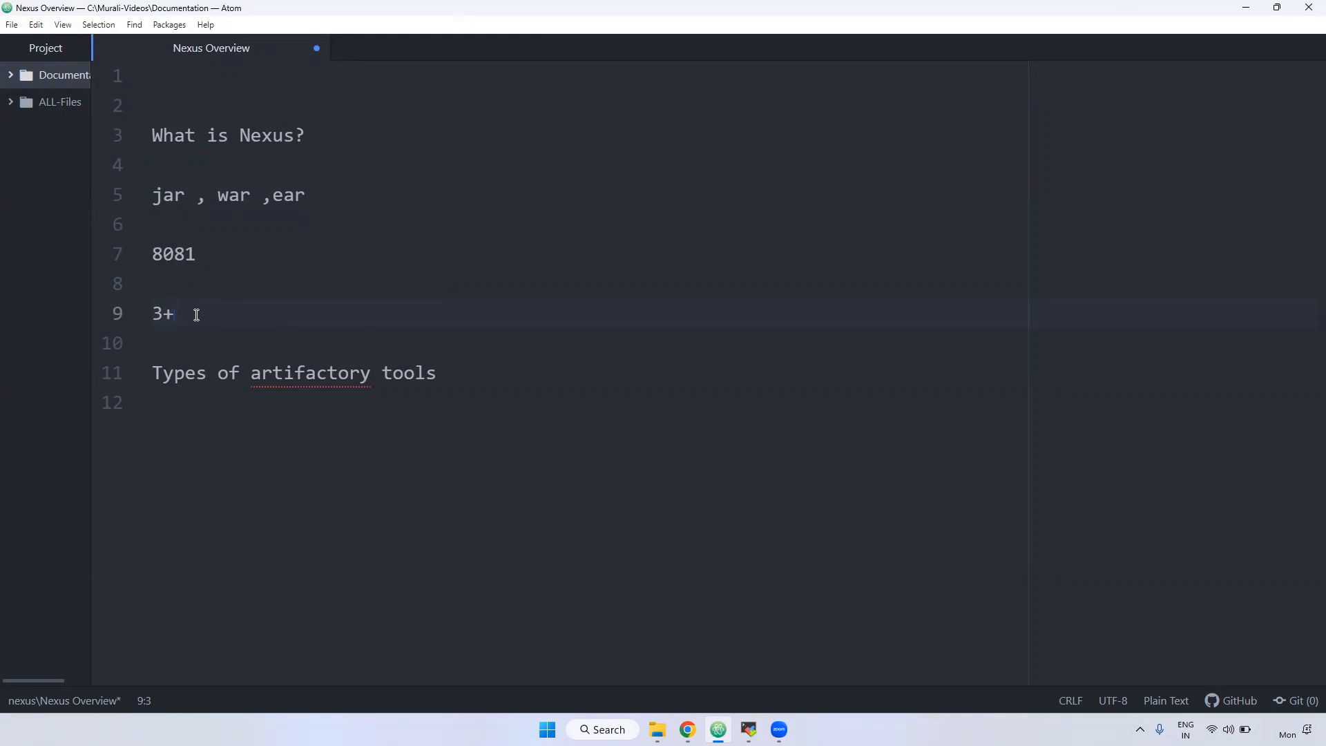
pyautogui.press('Enter')
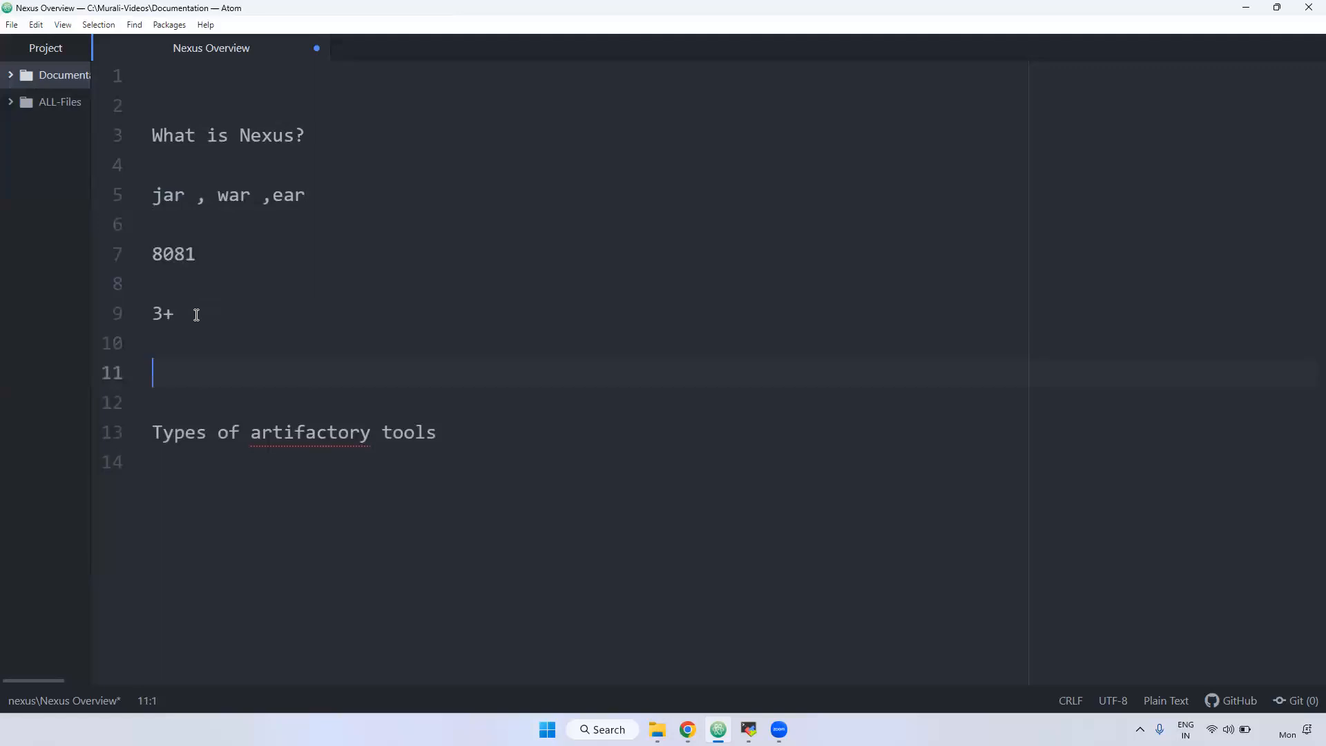
pyautogui.write('2CPU')
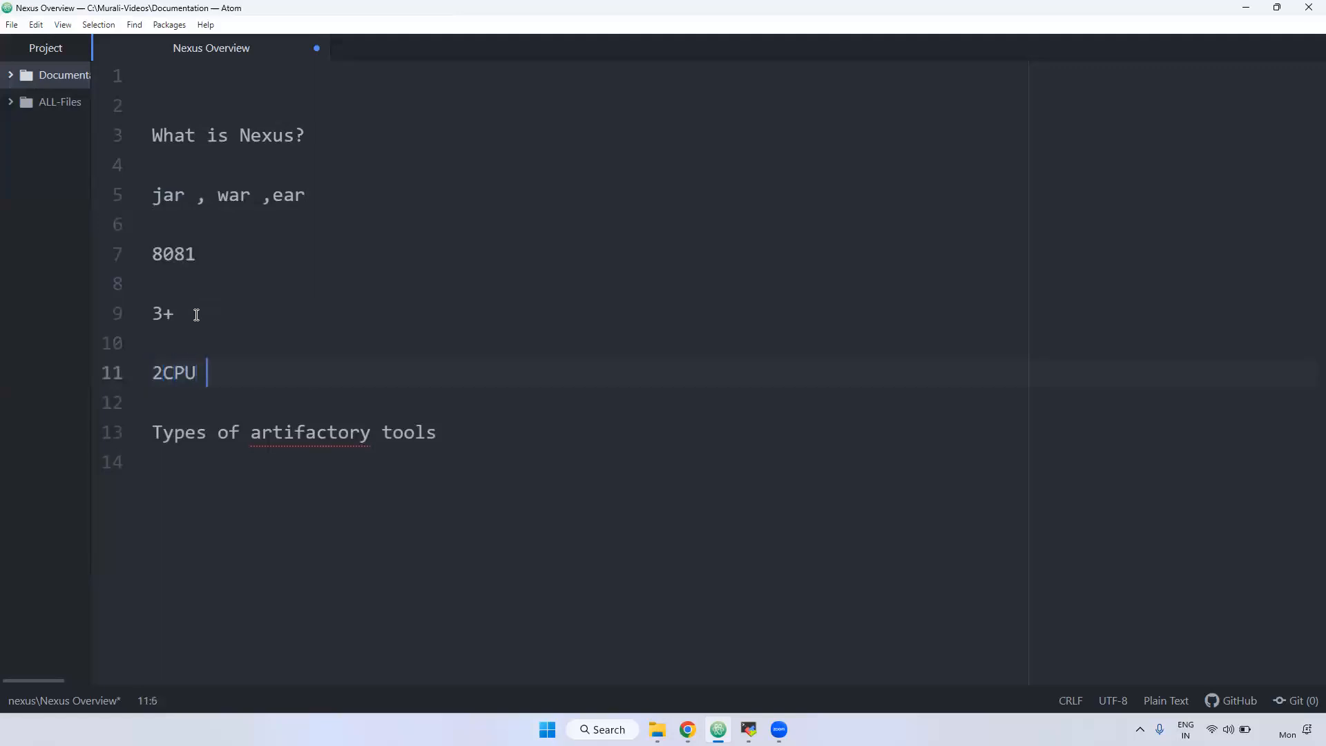
pyautogui.write('and 4GB')
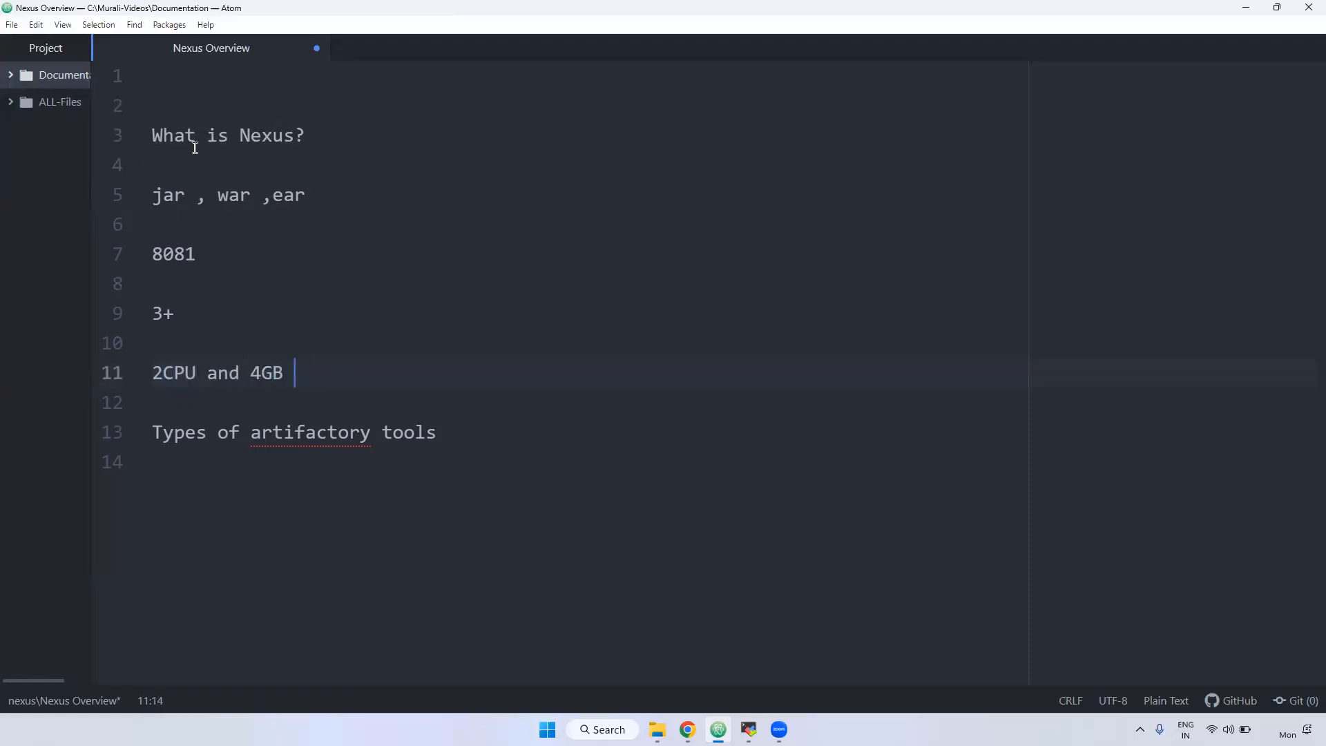
pyautogui.click(271, 136)
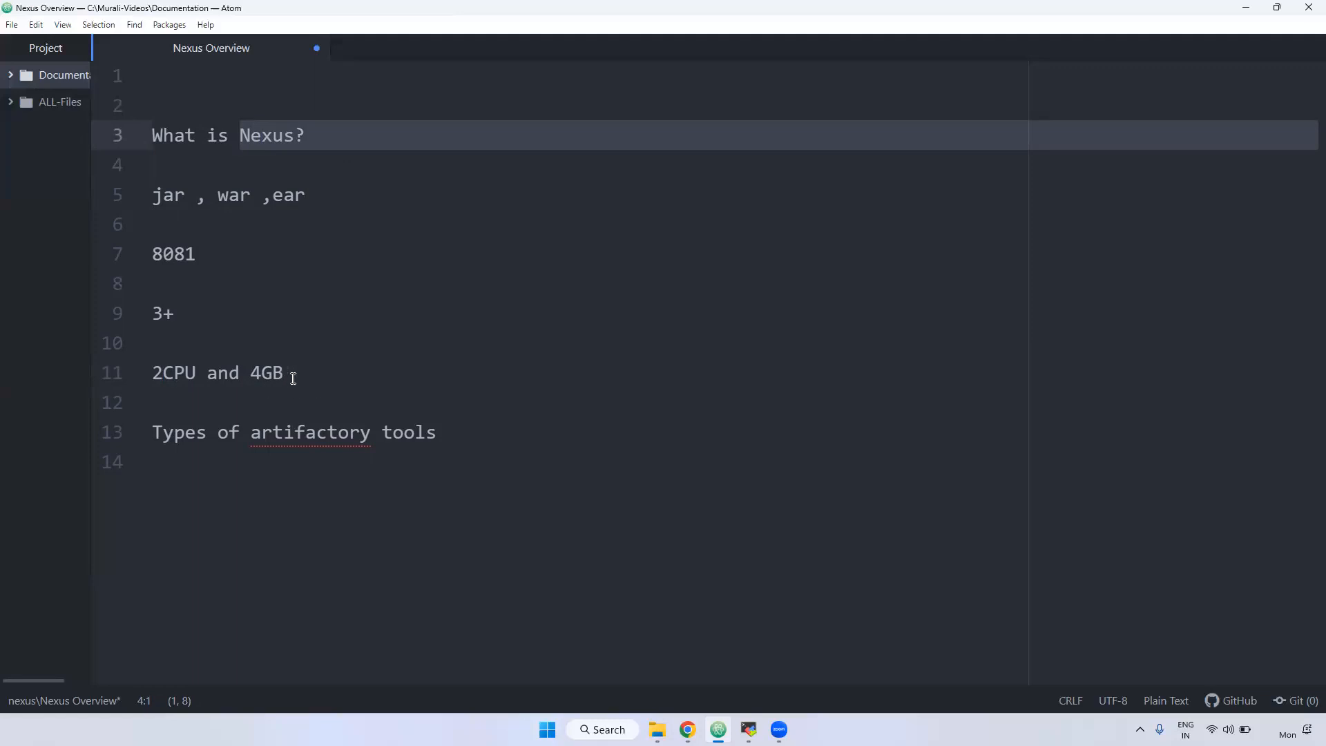
pyautogui.click(219, 373)
pyautogui.write('necxu')
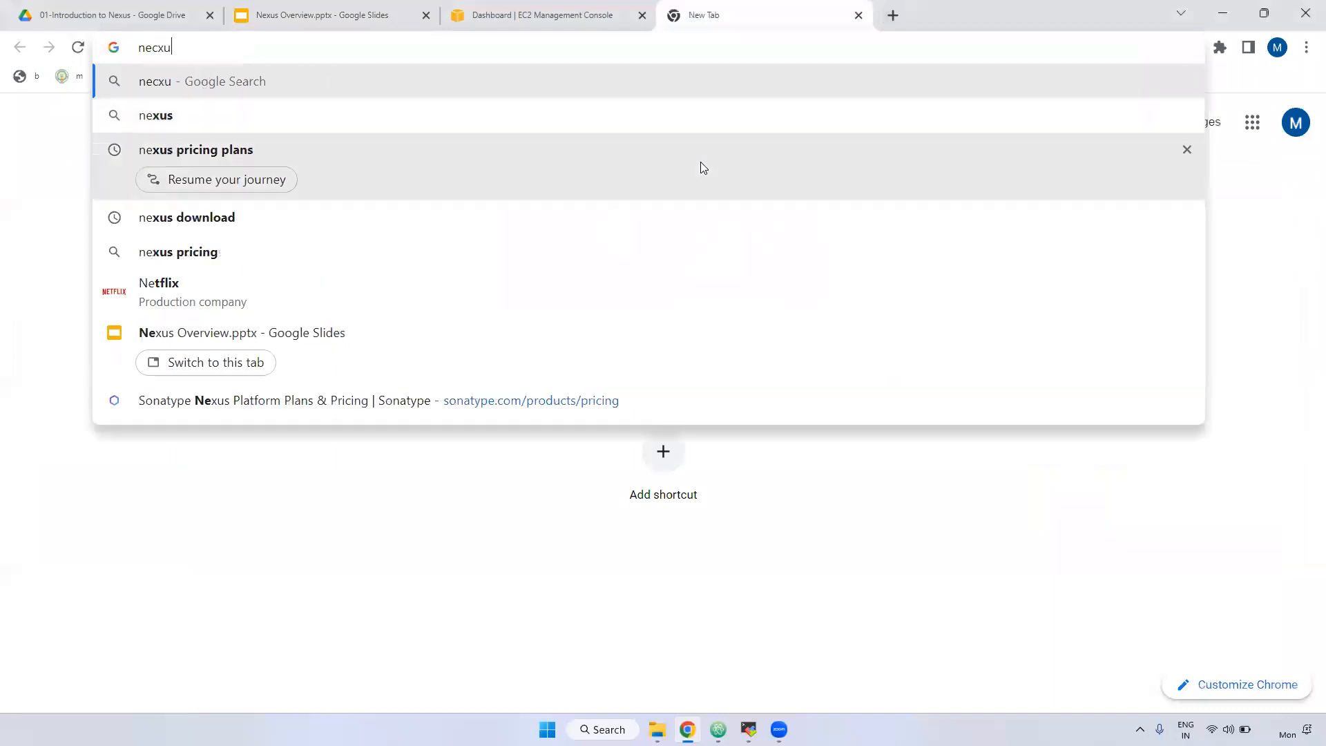
# Search 'nexus pricing plans' and view Sonatype's pricing page showing $127 per user per month.
pyautogui.press('backspace')
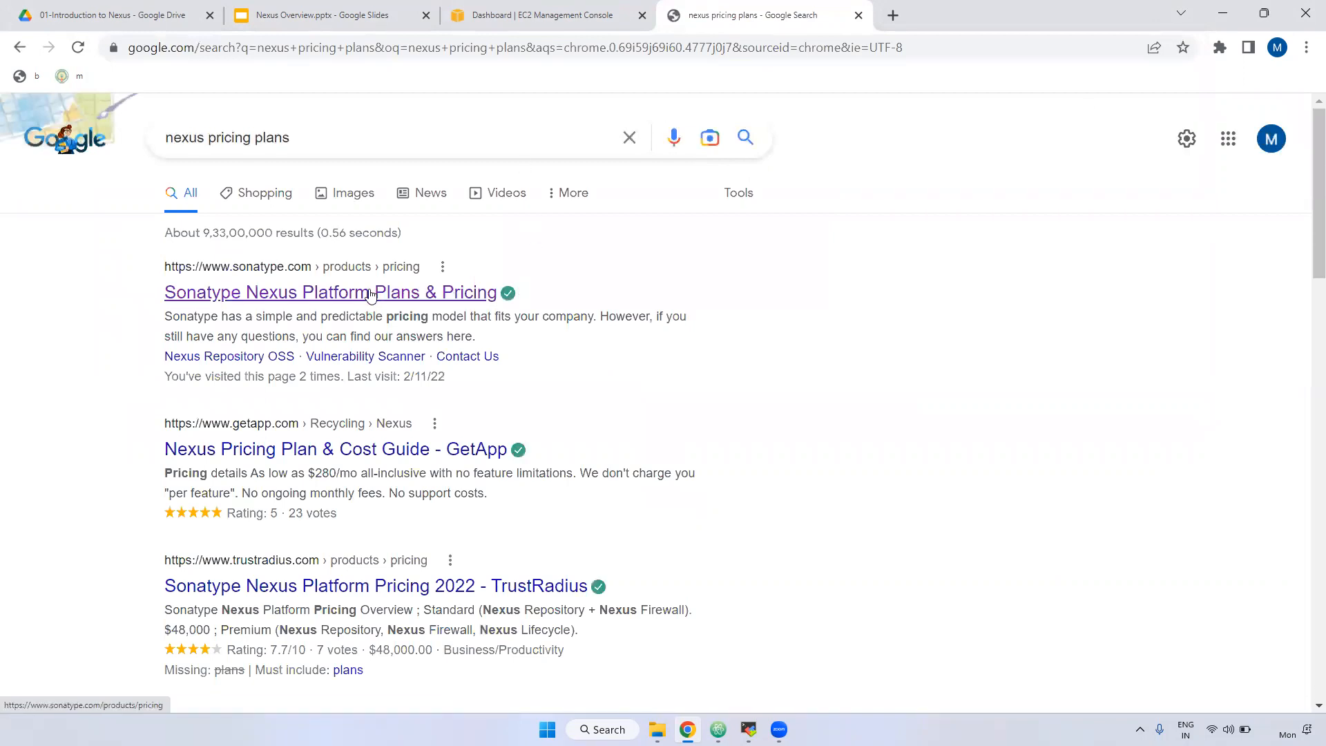
pyautogui.click(331, 292)
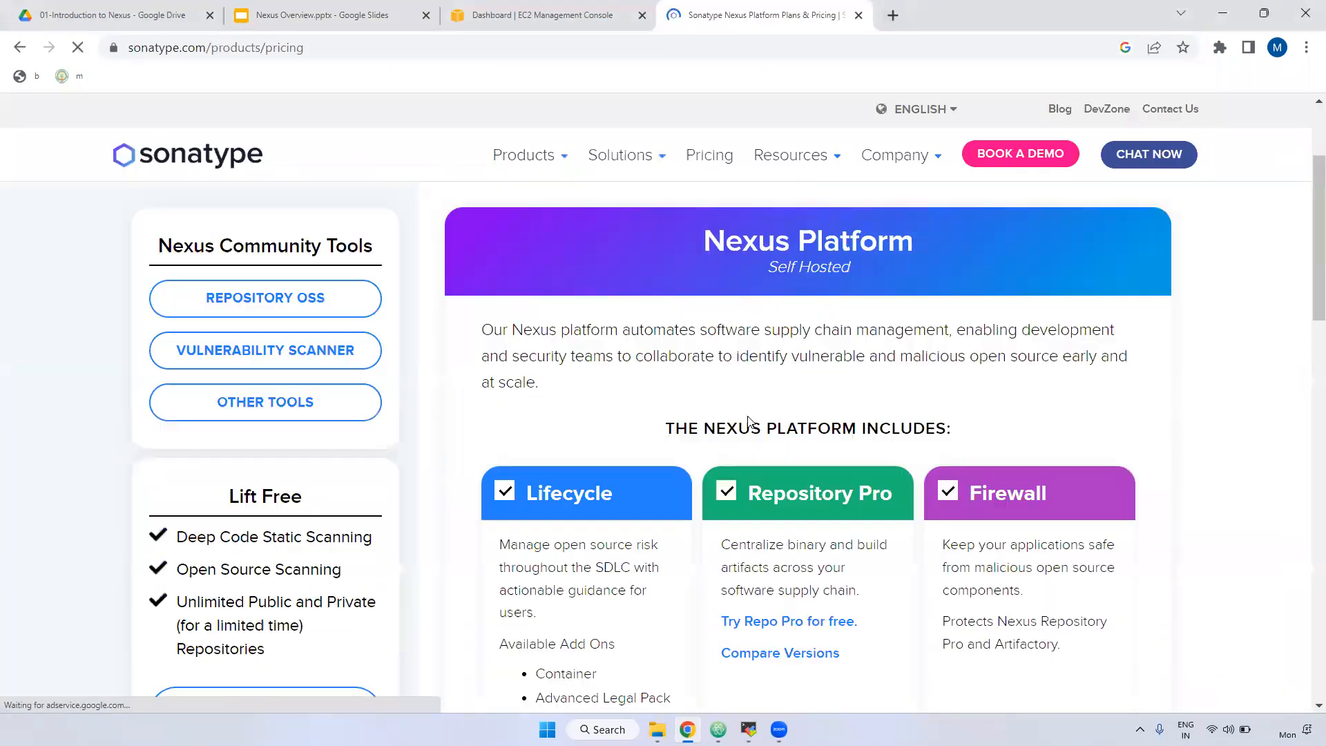
pyautogui.scroll(-3)
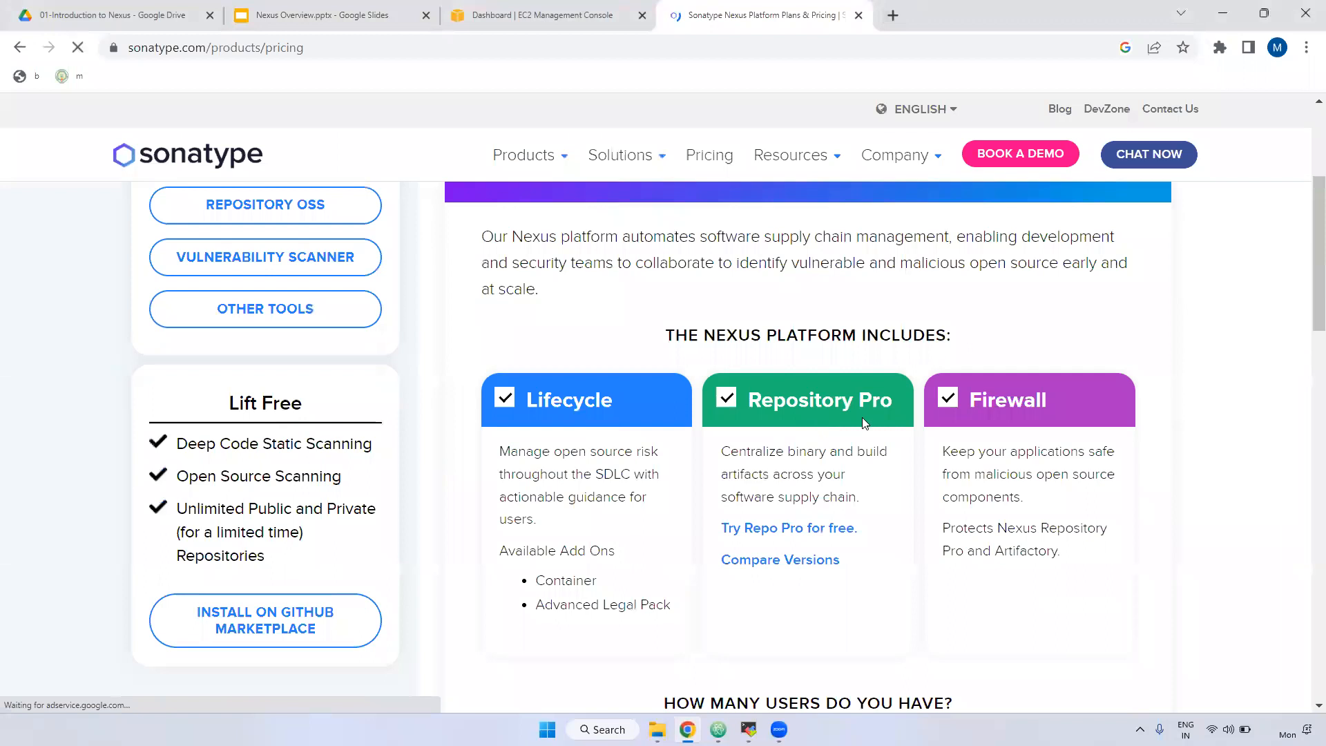
pyautogui.scroll(-3)
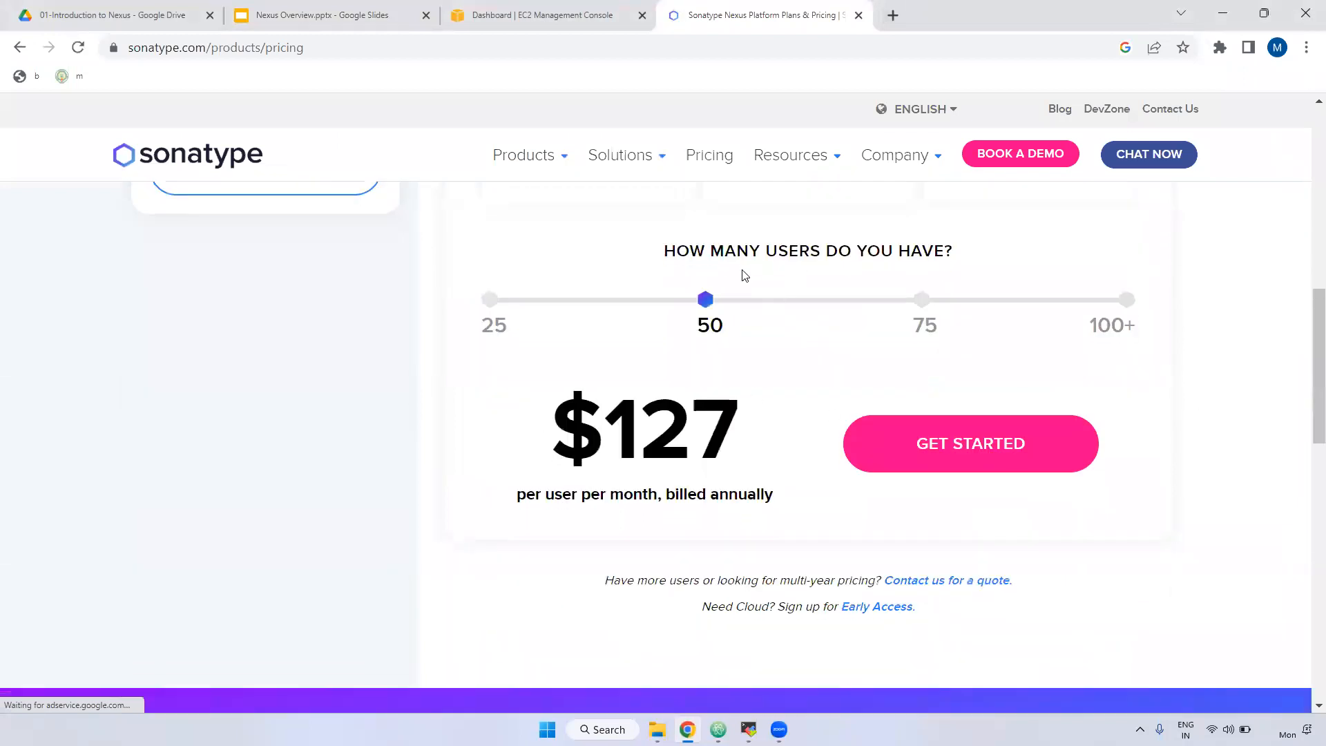
pyautogui.scroll(-3)
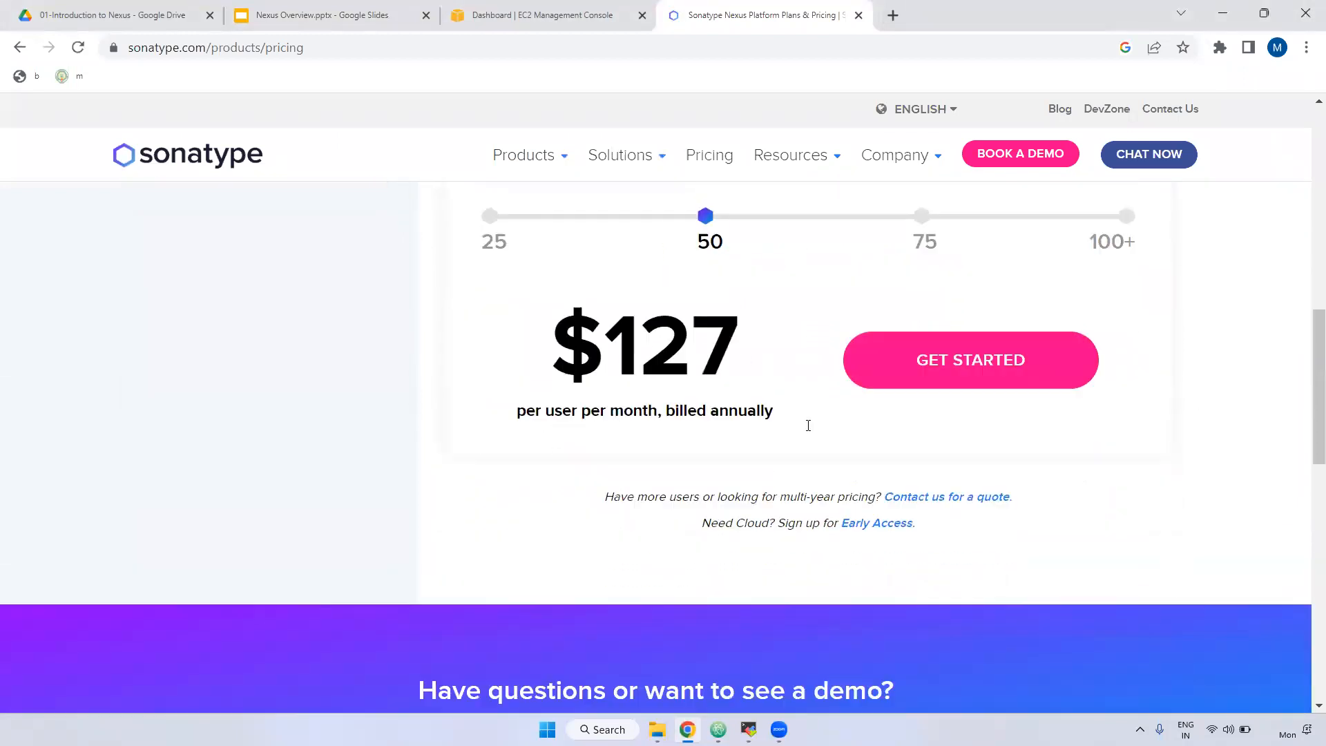
pyautogui.scroll(3)
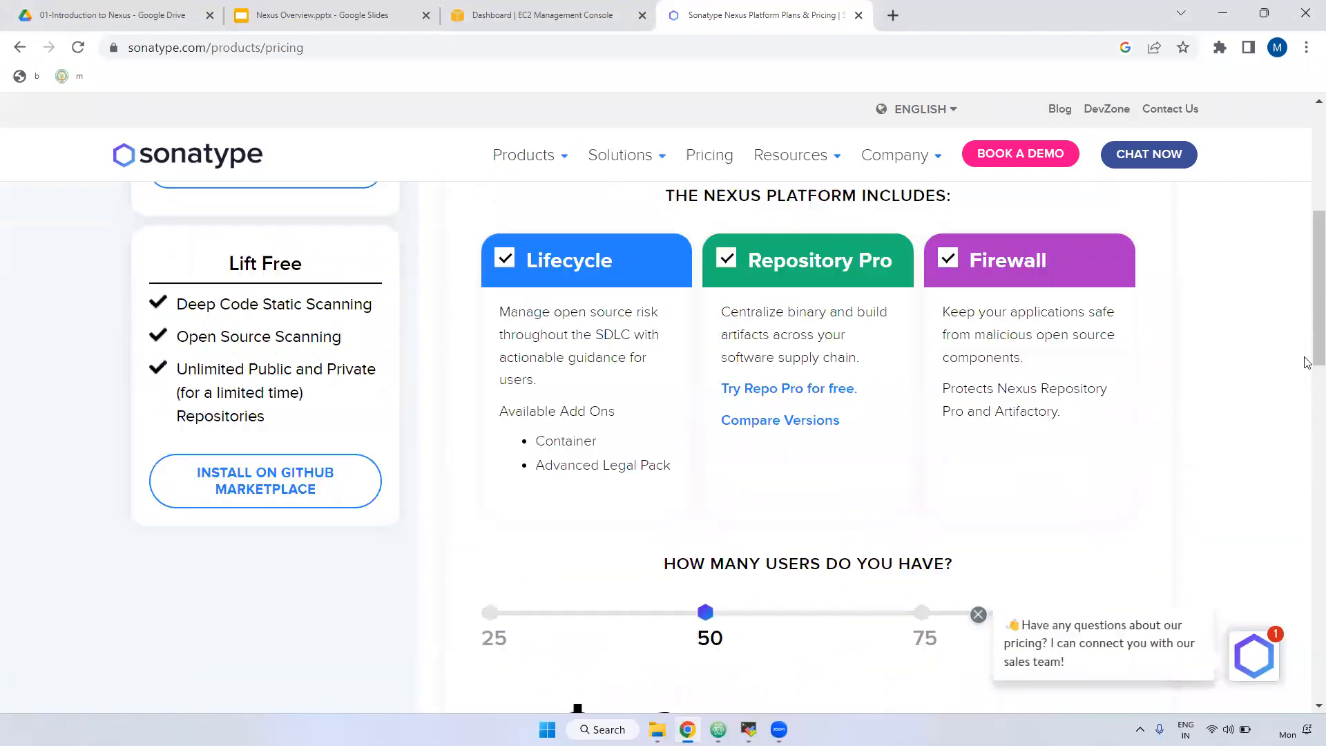
pyautogui.click(621, 155)
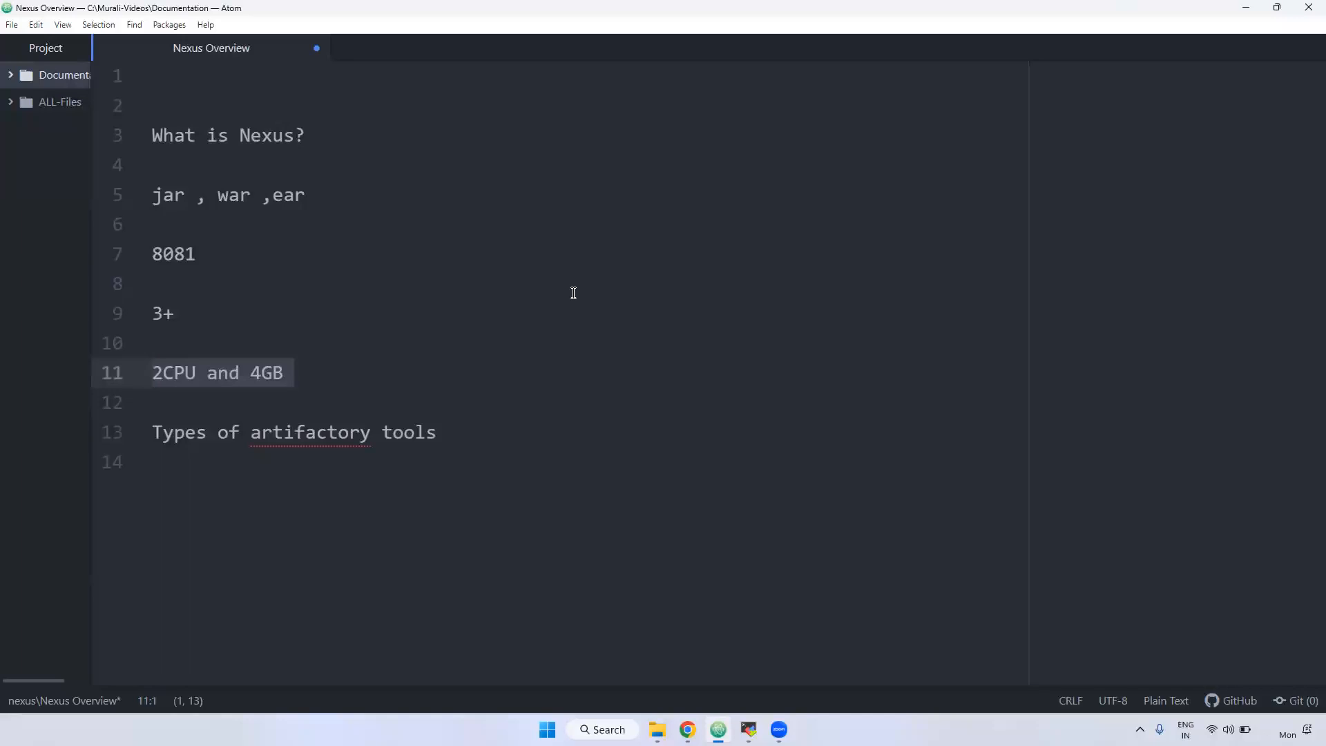
pyautogui.click(153, 372)
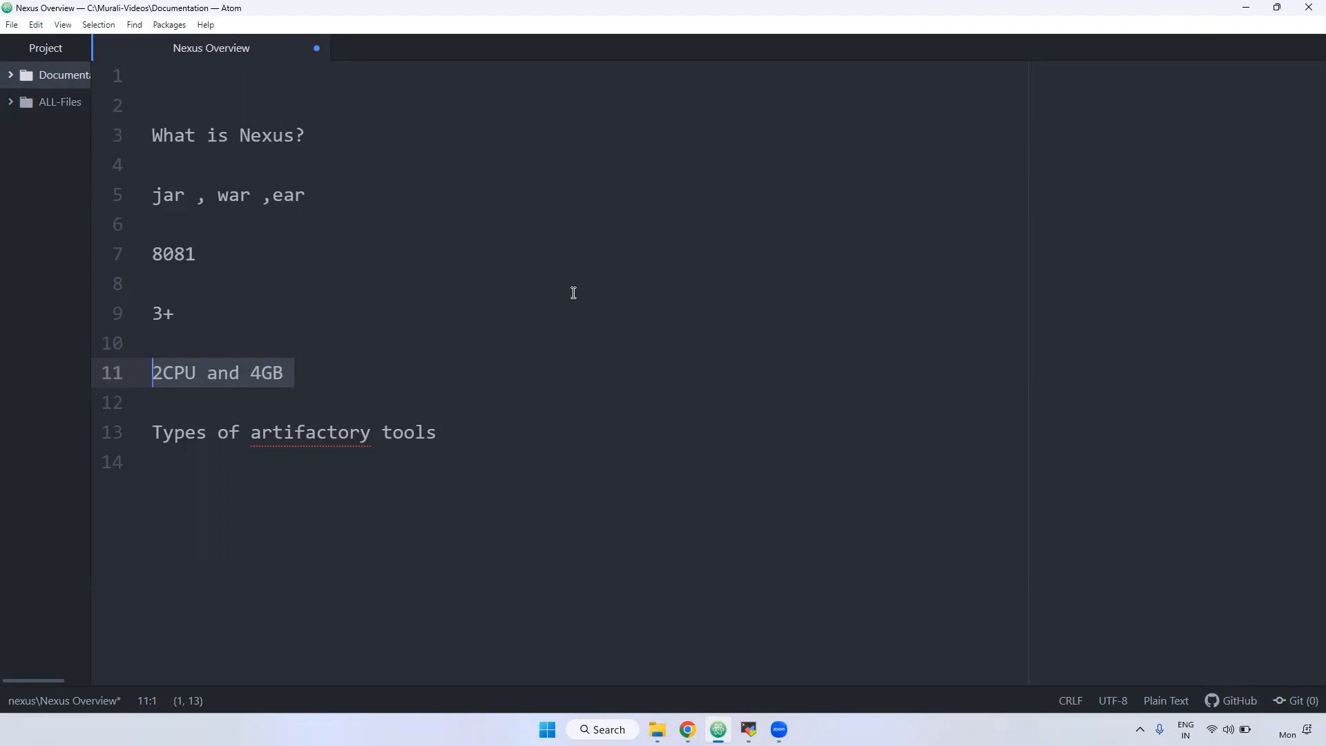
pyautogui.click(406, 433)
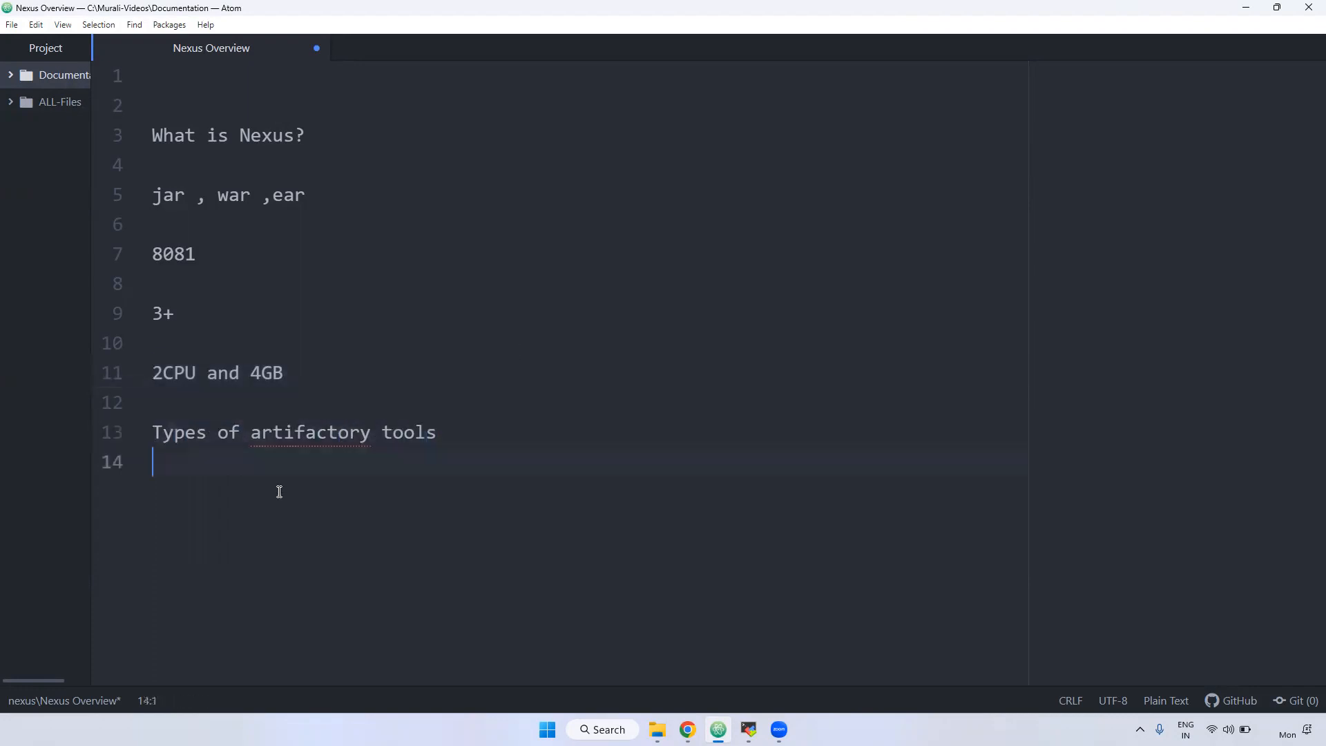
# Type 'Nexus' and 'Jfrog arti', accepting the 'artifactory' autocomplete, under Types of artifactory tools.
pyautogui.write('Nexus')
pyautogui.write('J')
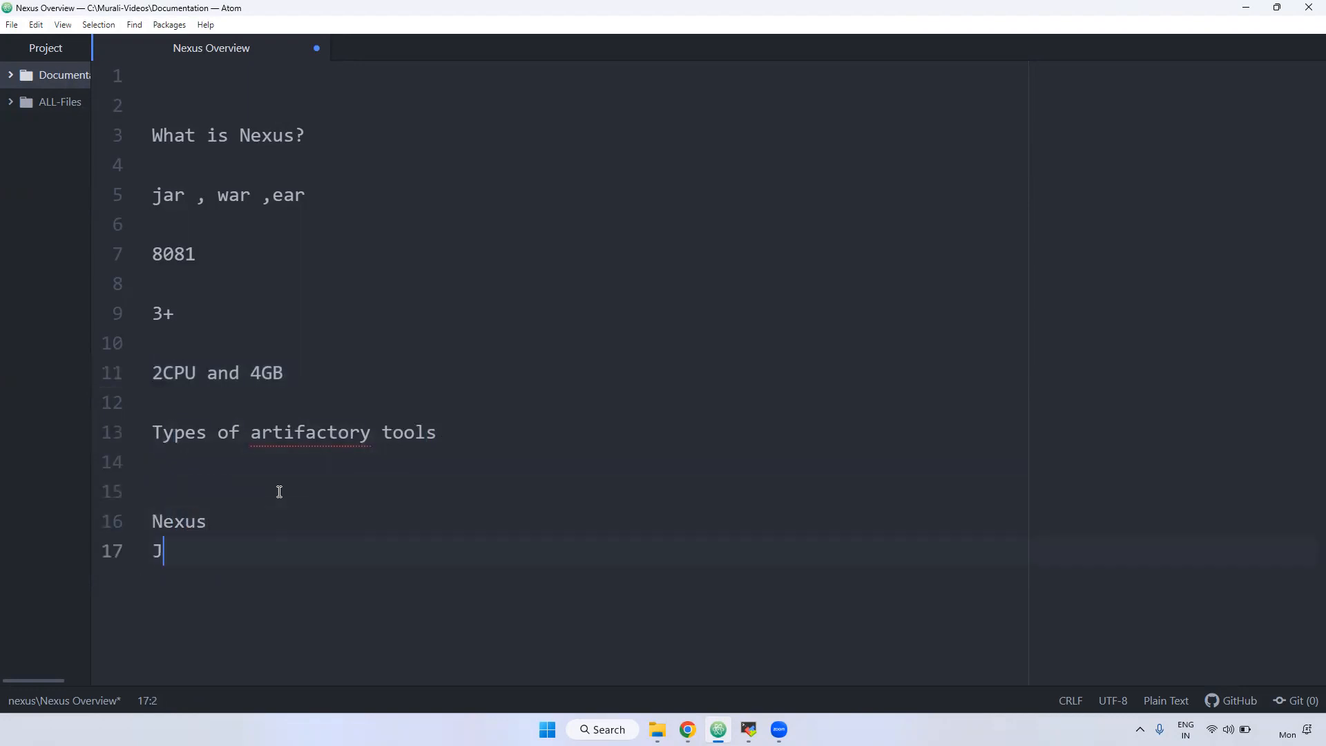
pyautogui.write('frog')
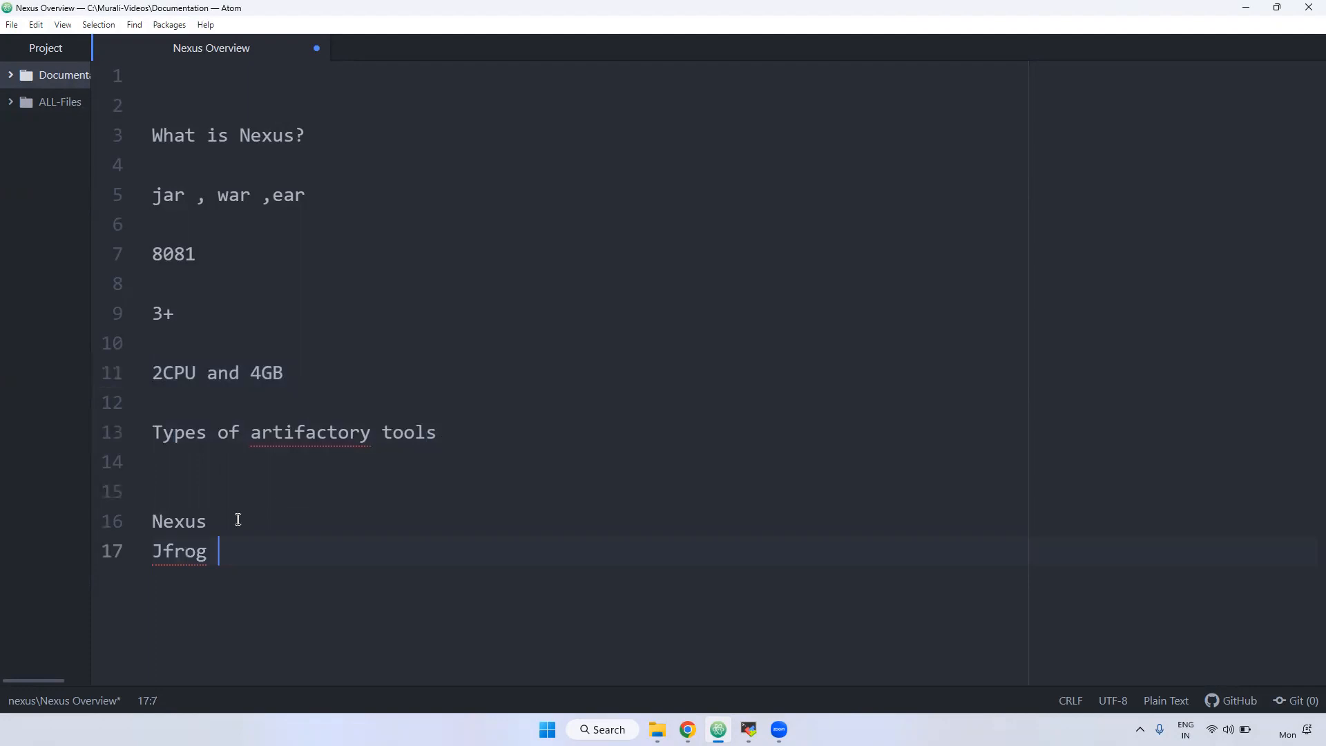
pyautogui.write('arti')
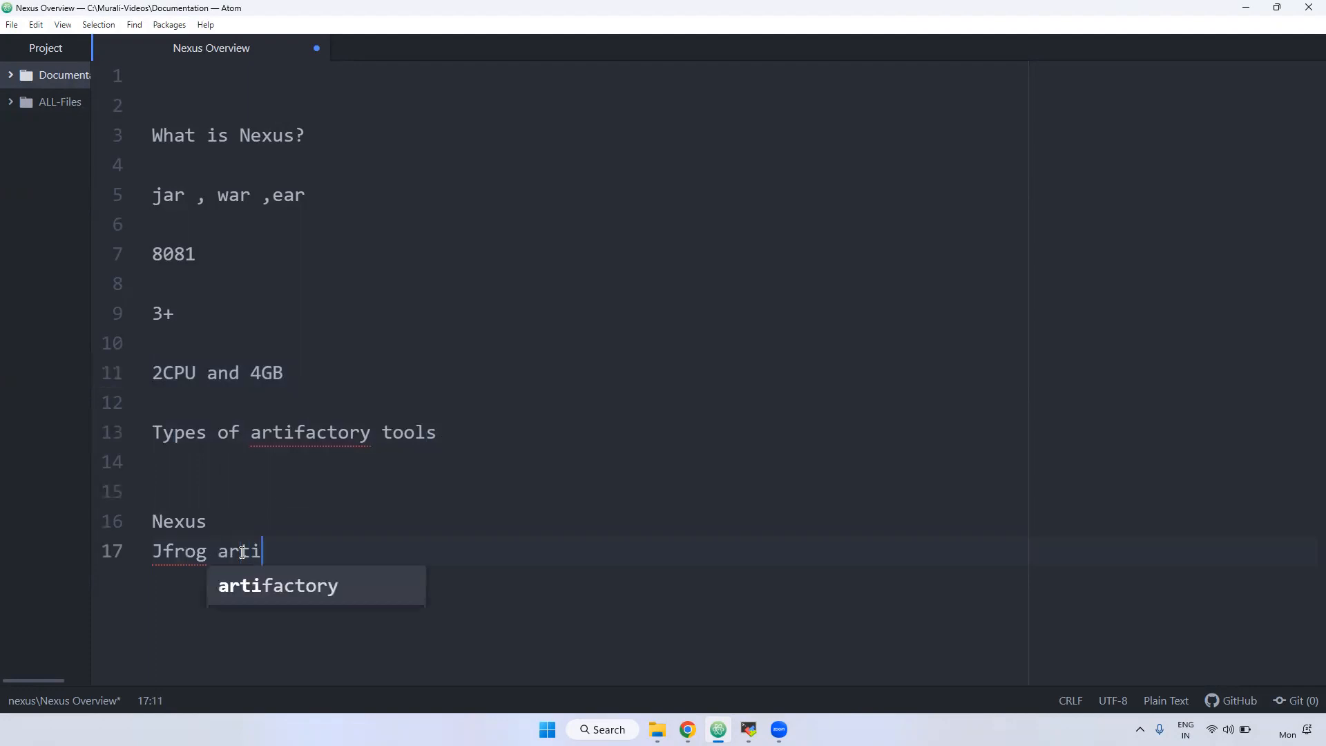
pyautogui.press('Tab')
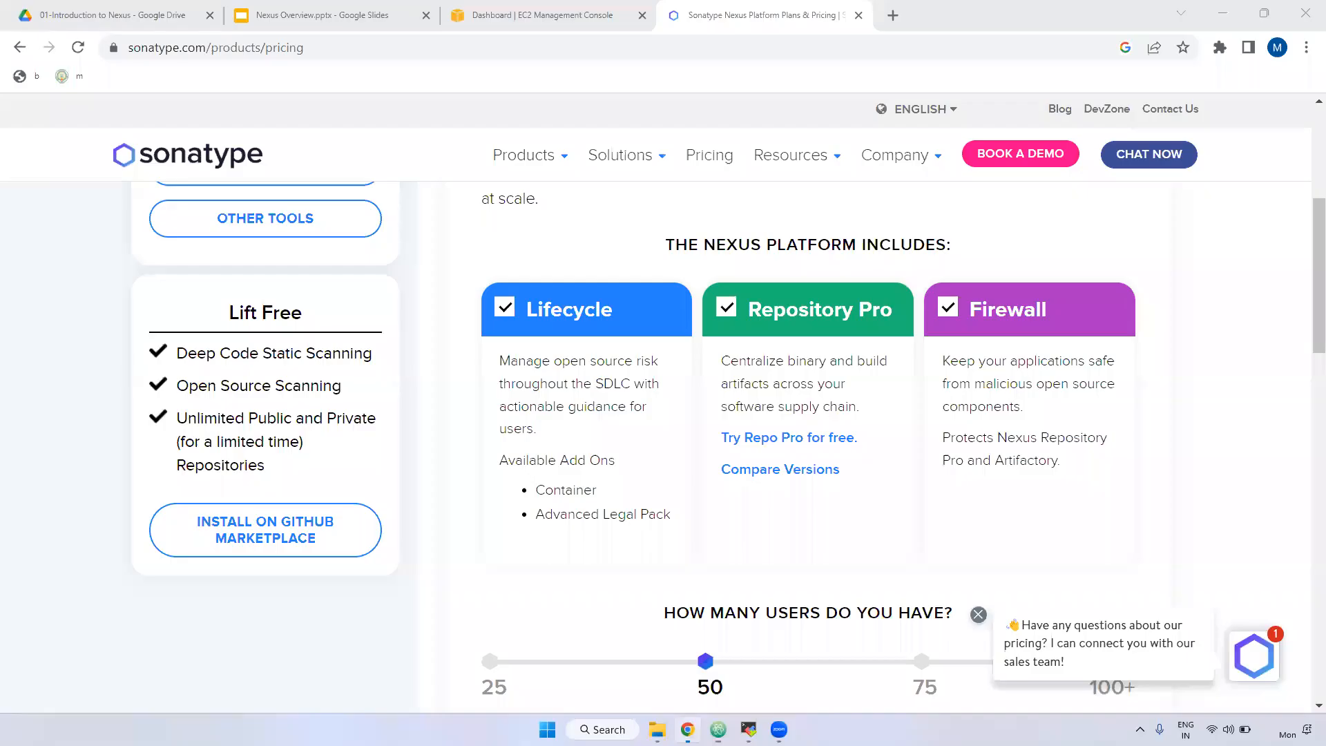
# Switch to the 'Nexus Overview.pptx - Google Slides' tab showing the Agenda slide.
pyautogui.click(330, 15)
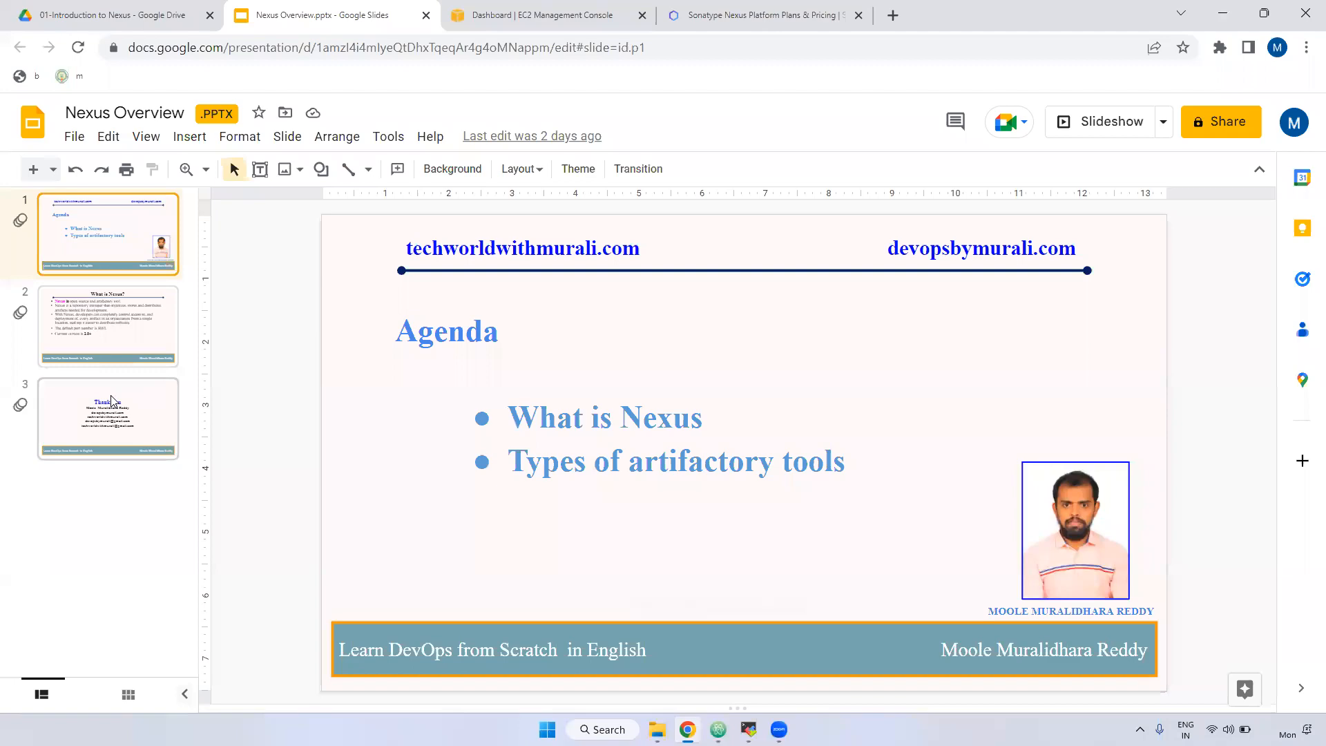